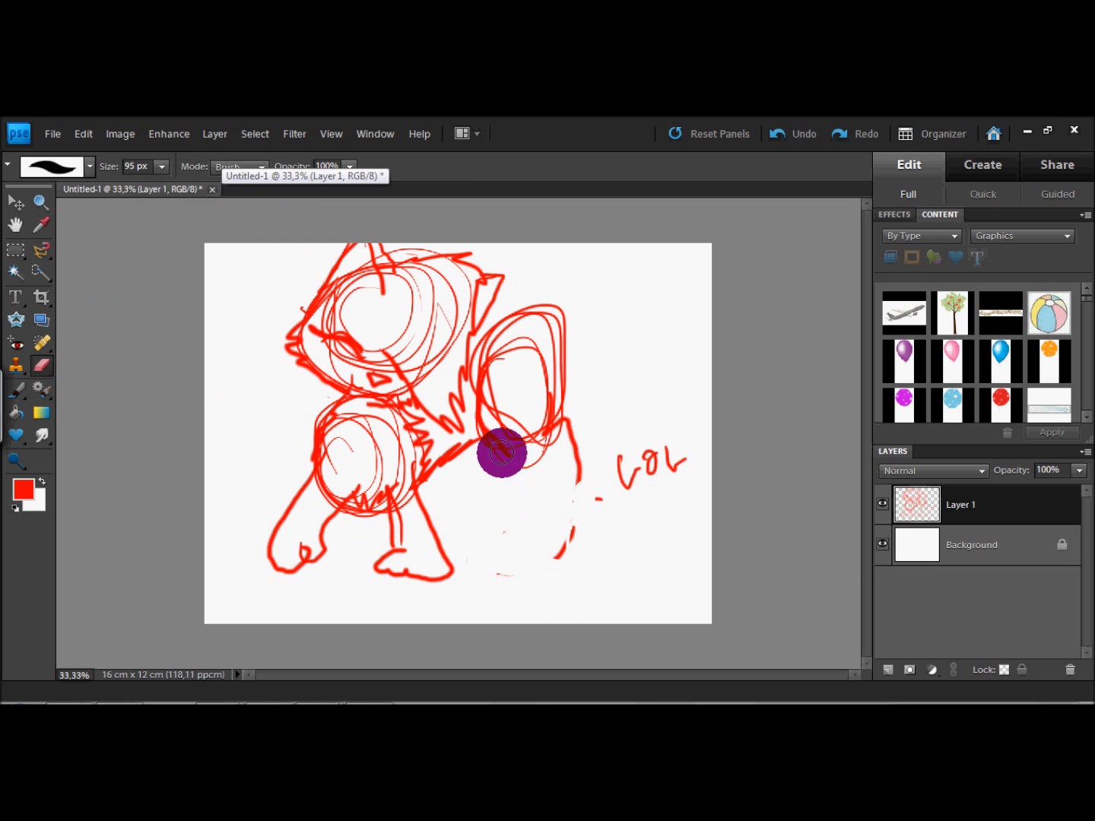
Sketch the cat's tail and wing, then ink black lineart over the head
drag(502, 453, 699, 251)
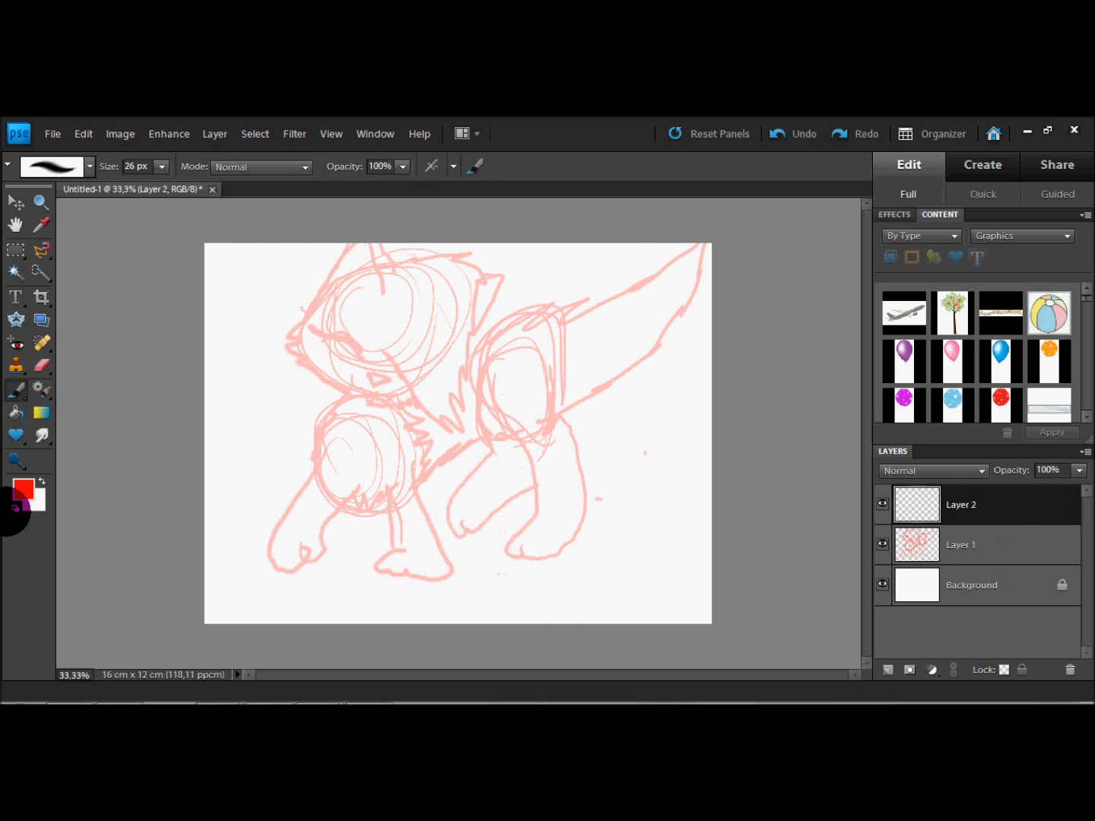
drag(358, 259, 472, 426)
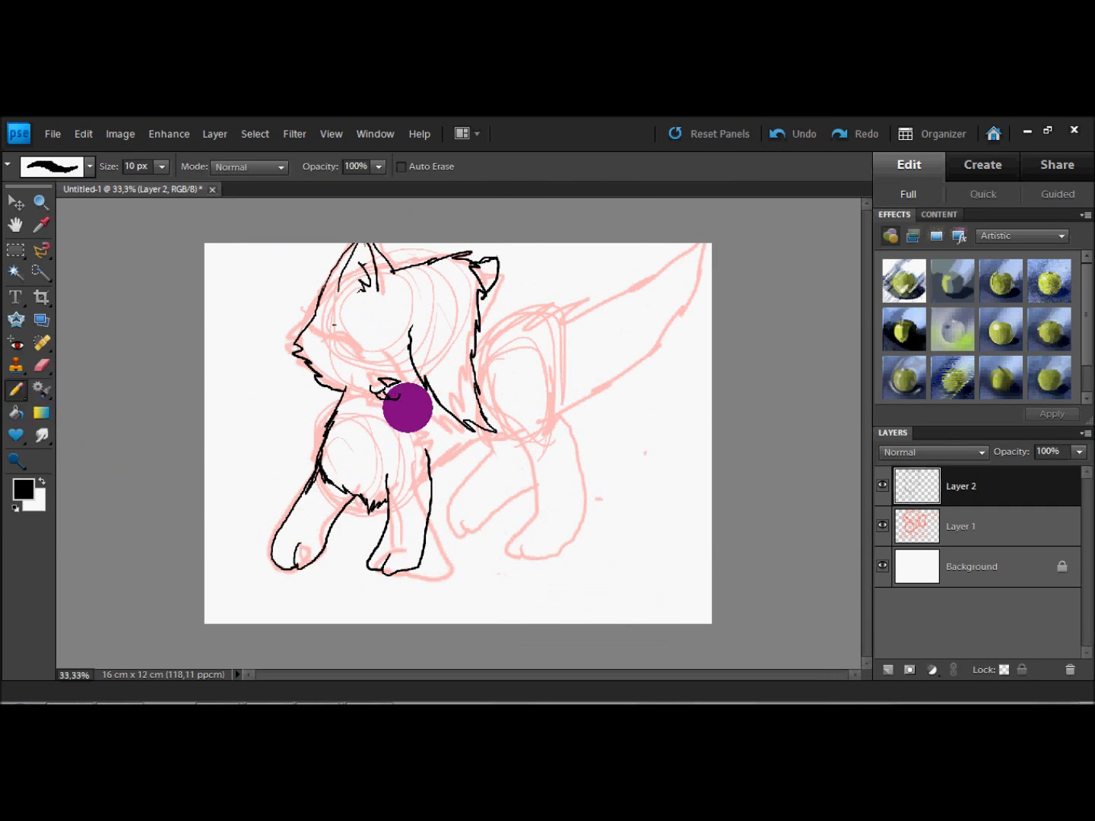
Continue inking the cat's outline, then pick a tan colour for the wings
drag(406, 407, 471, 498)
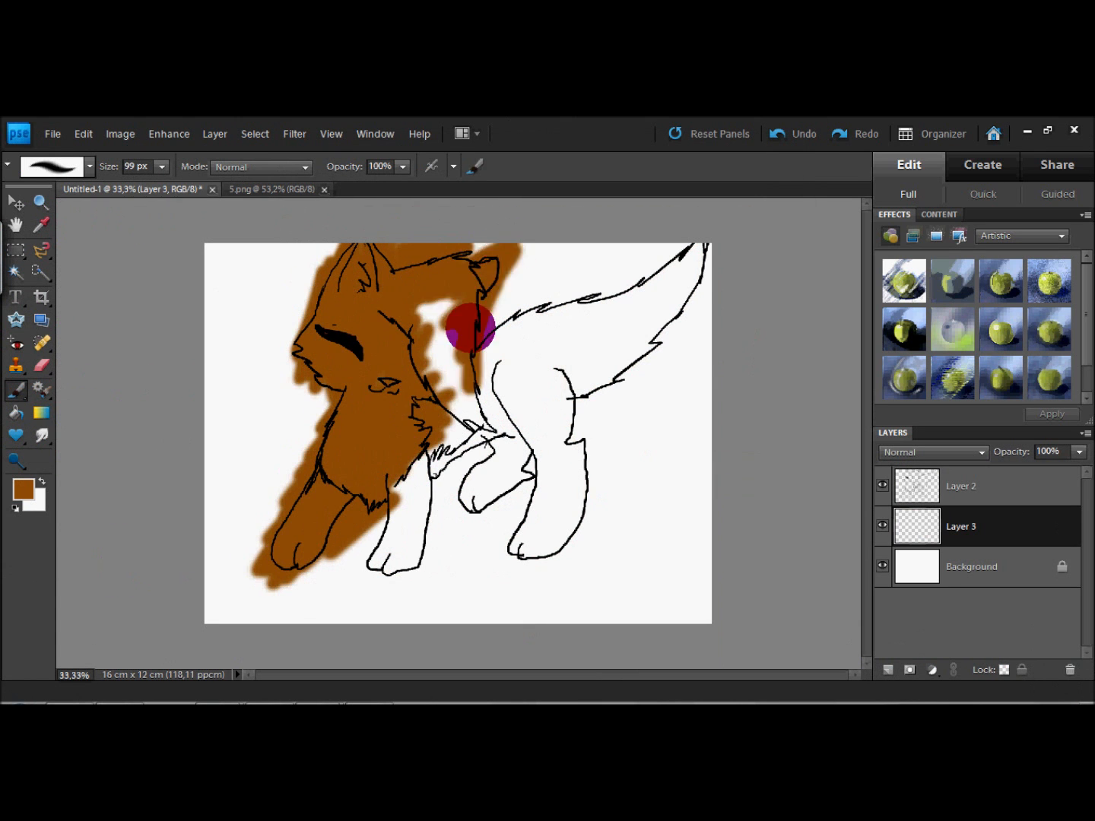
click(270, 189)
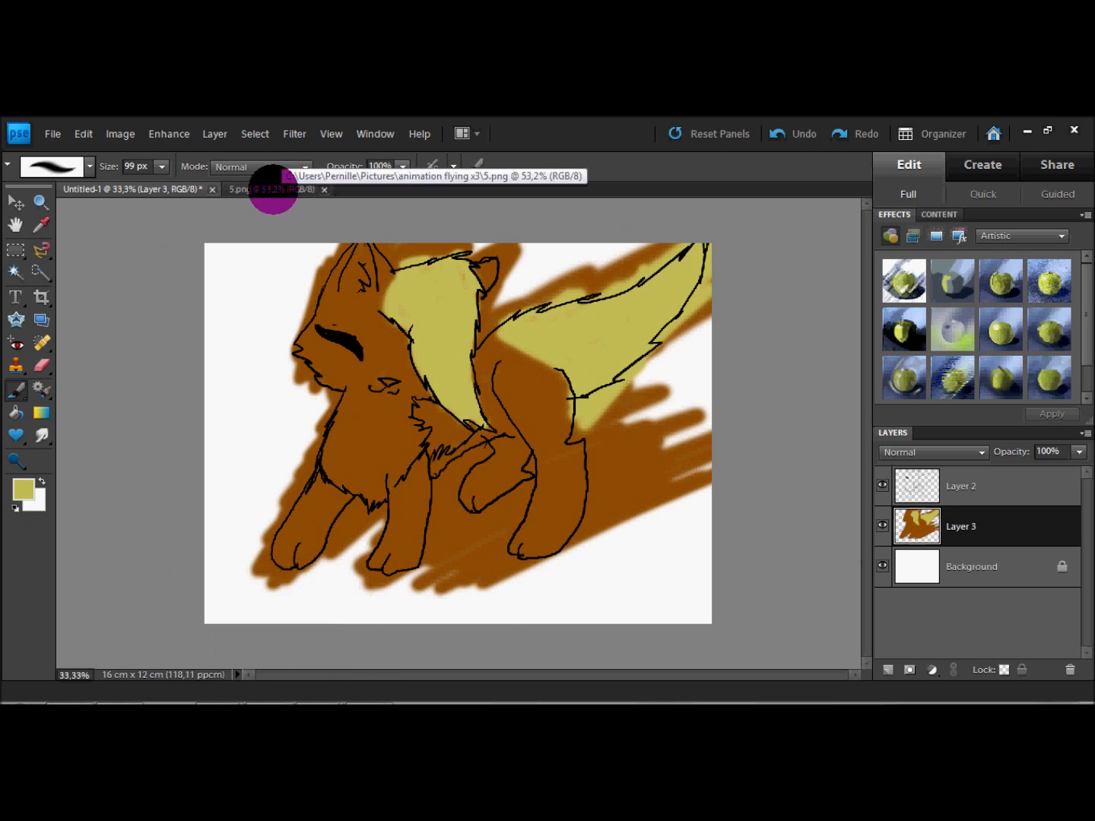
Erase the brown and tan paint spilling outside the lineart on Layer 3
click(267, 188)
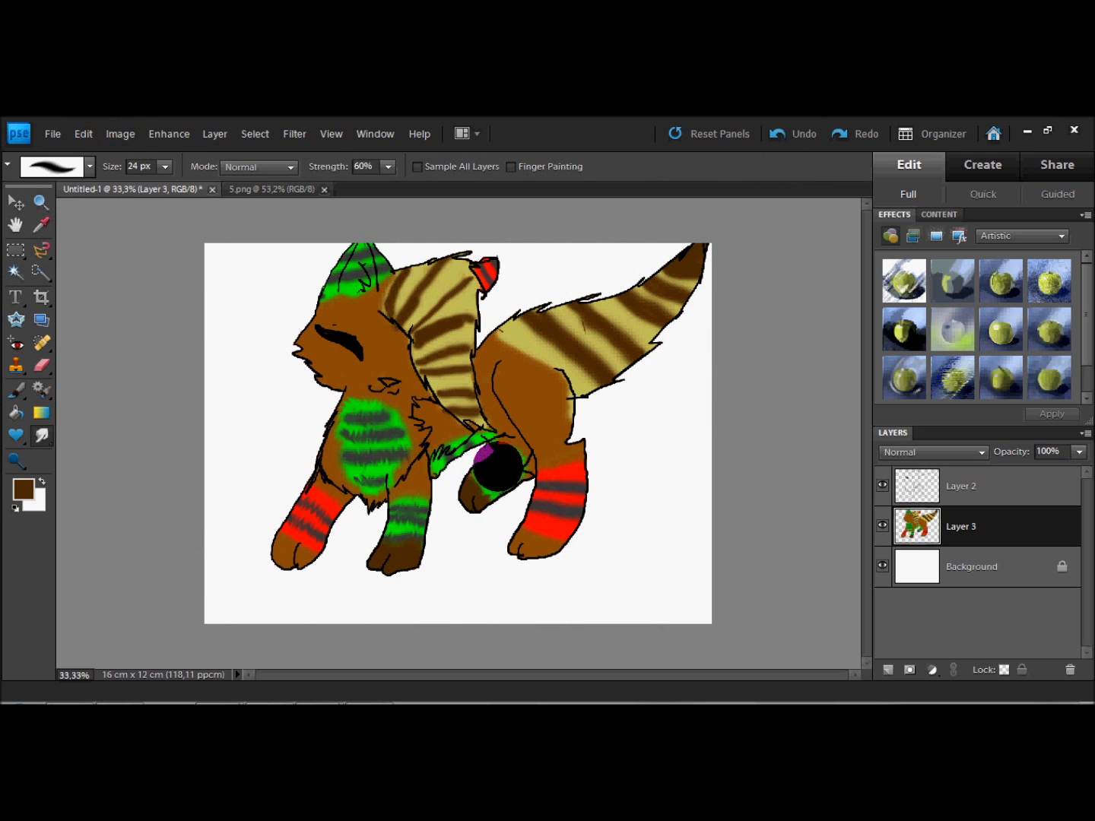
Smudge-blend the hind leg stripes and make the Background layer active
drag(494, 464, 590, 396)
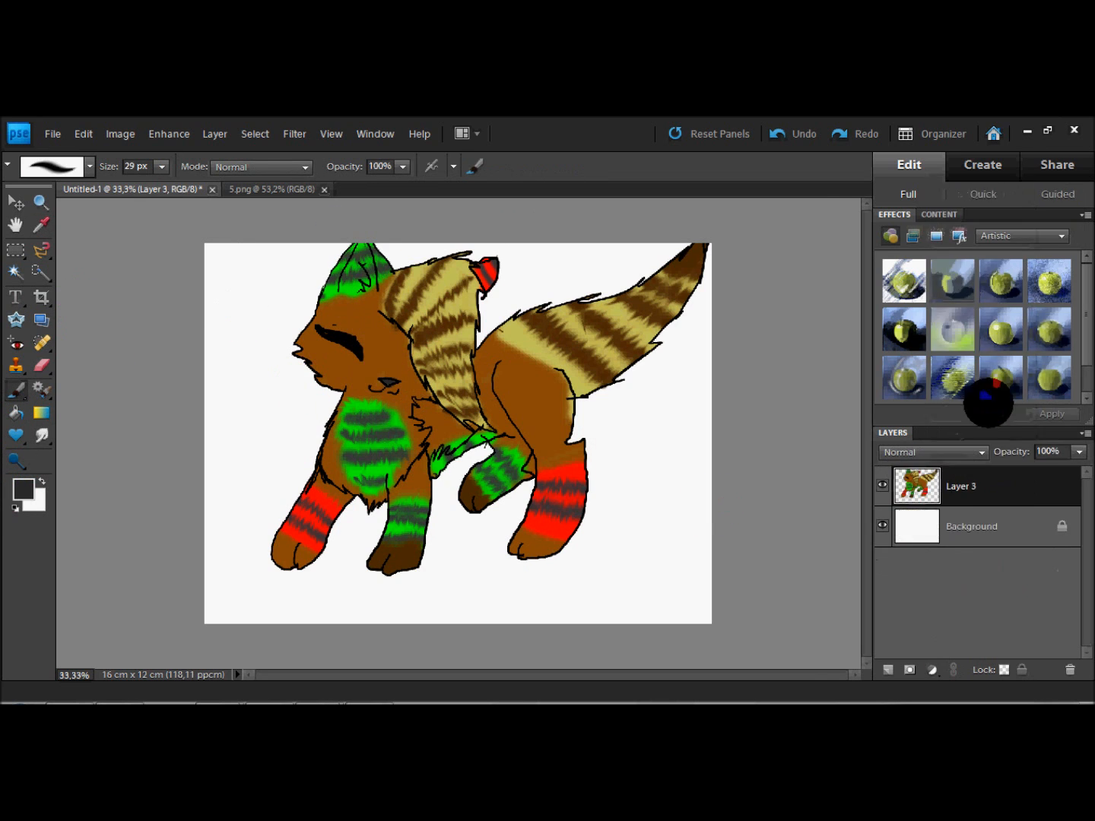
click(971, 526)
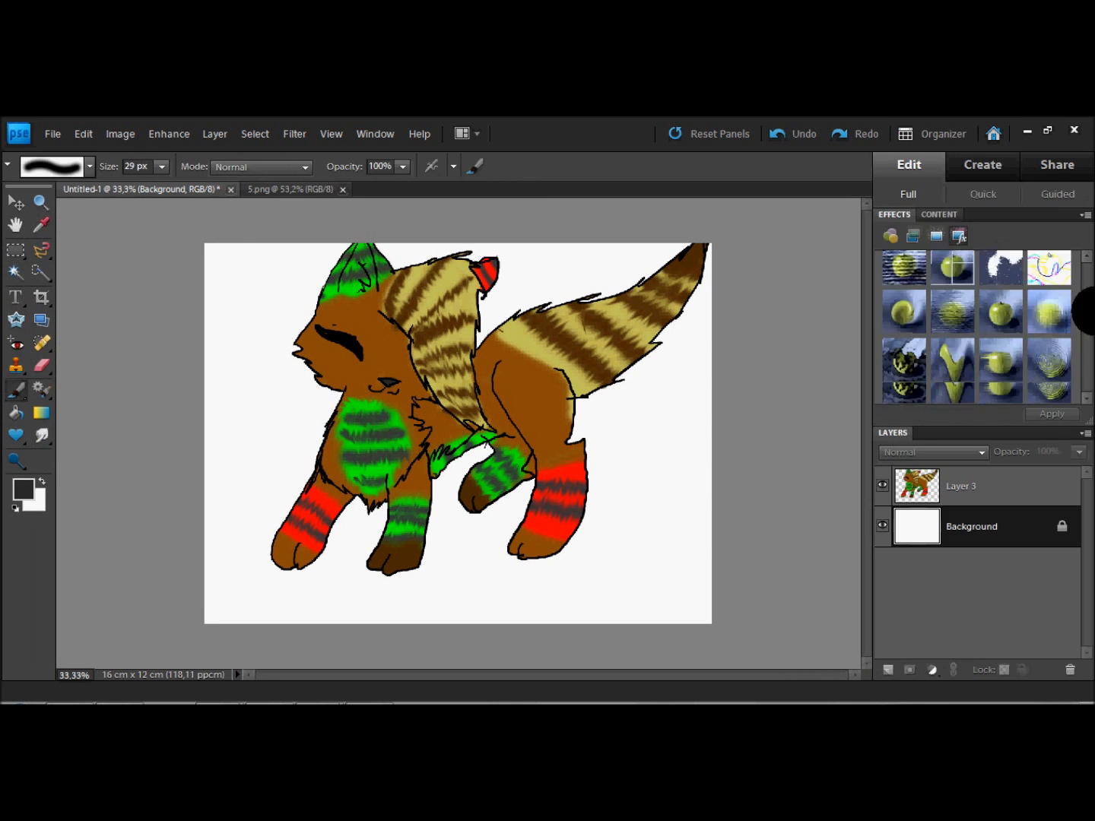